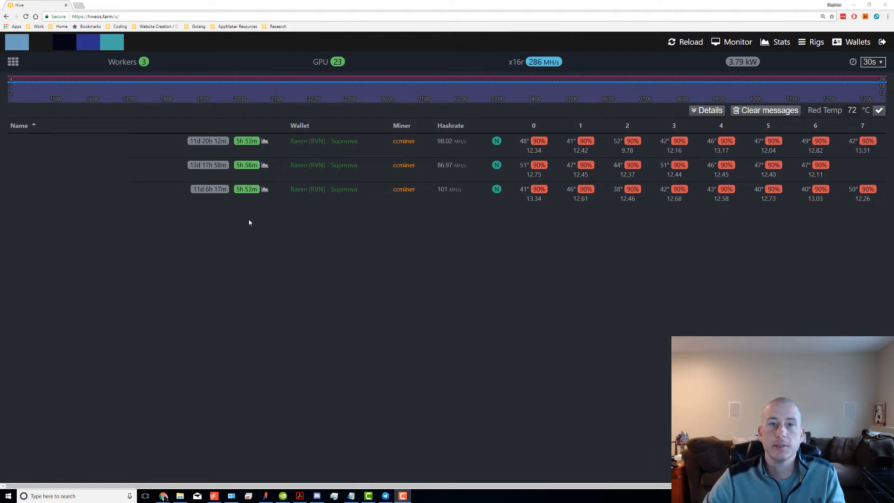
pyautogui.moveTo(323, 237)
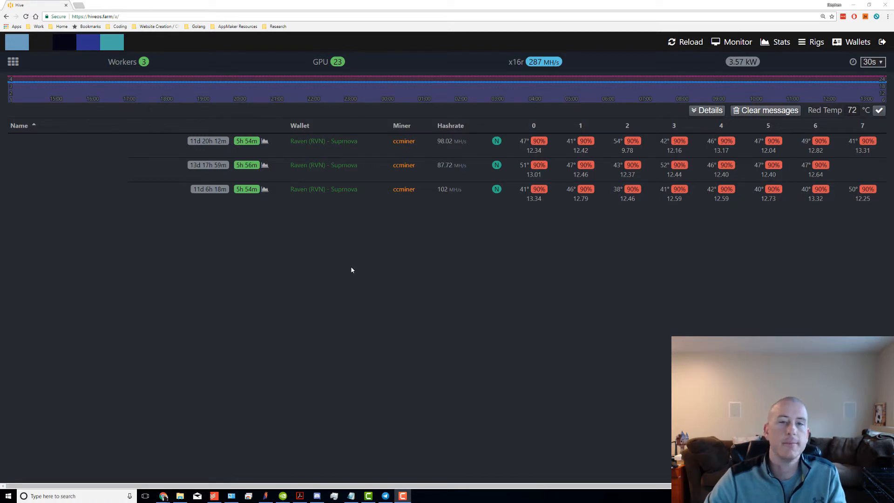
pyautogui.moveTo(313, 197)
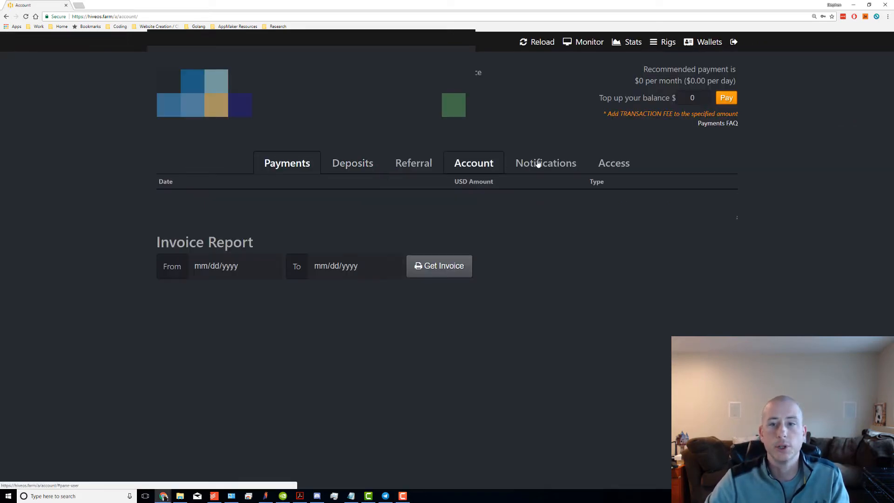
# Step: Show the account's Notifications settings listing event alerts and the Telegram chat setup
pyautogui.click(545, 162)
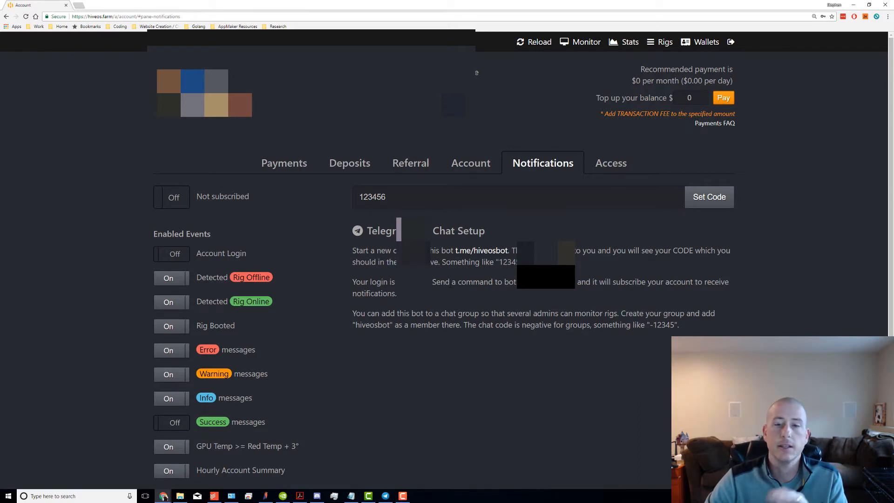
pyautogui.moveTo(482, 251)
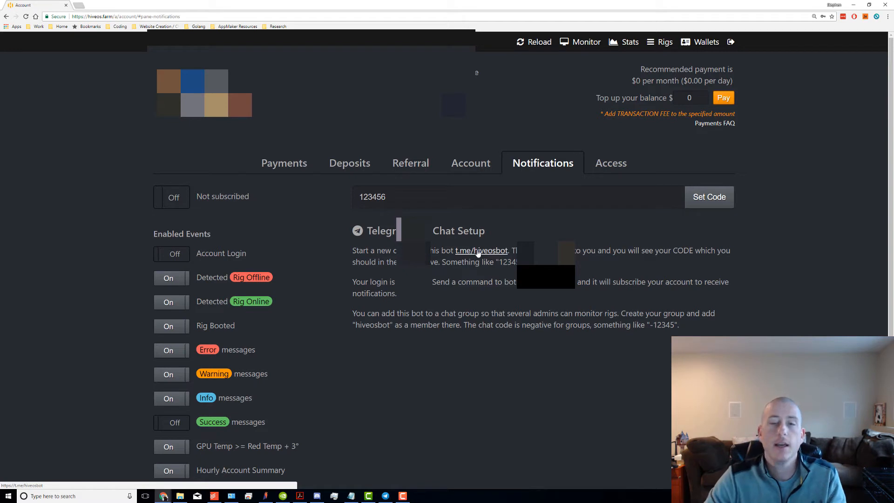
# Step: Start a chat with the hiveosbot Telegram bot via the t.me/hiveosbot link to obtain the code
pyautogui.click(482, 250)
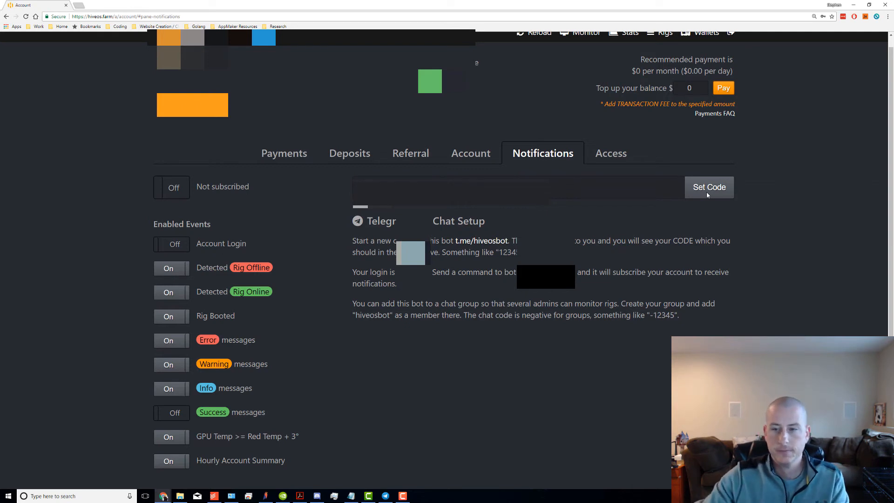
# Step: Save the Telegram chat code with Set Code so notifications switch to On
pyautogui.click(171, 187)
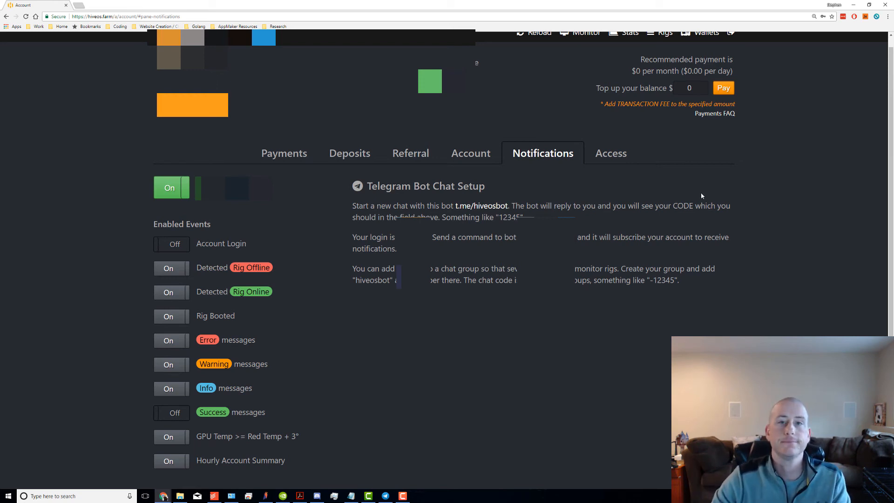
pyautogui.moveTo(278, 385)
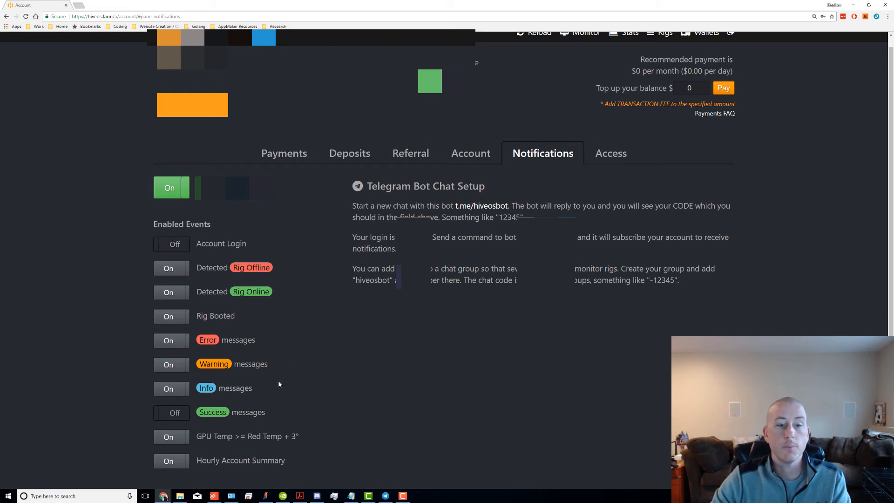